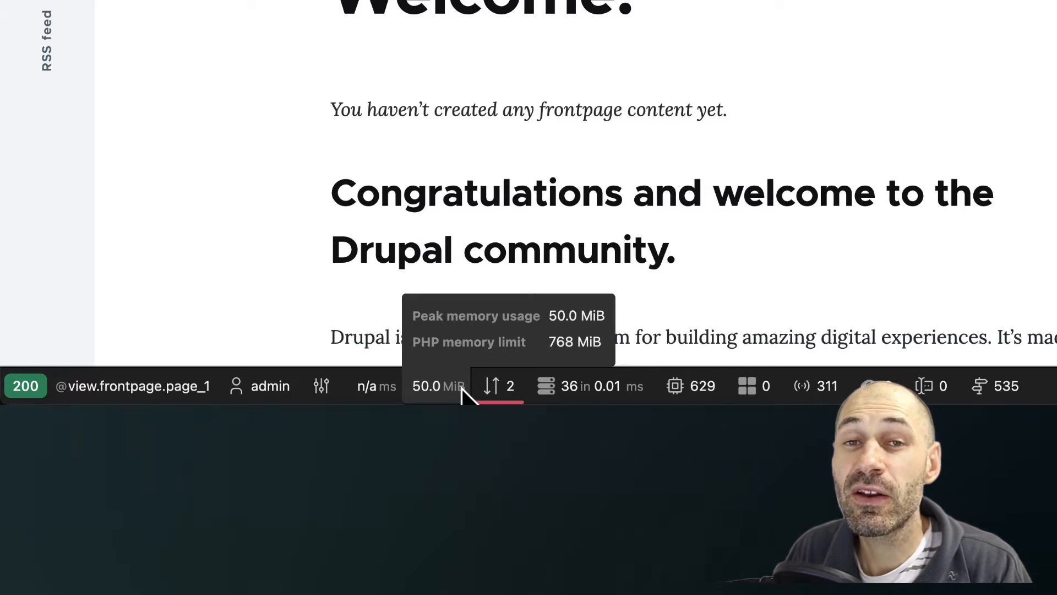
mouse_move(690, 385)
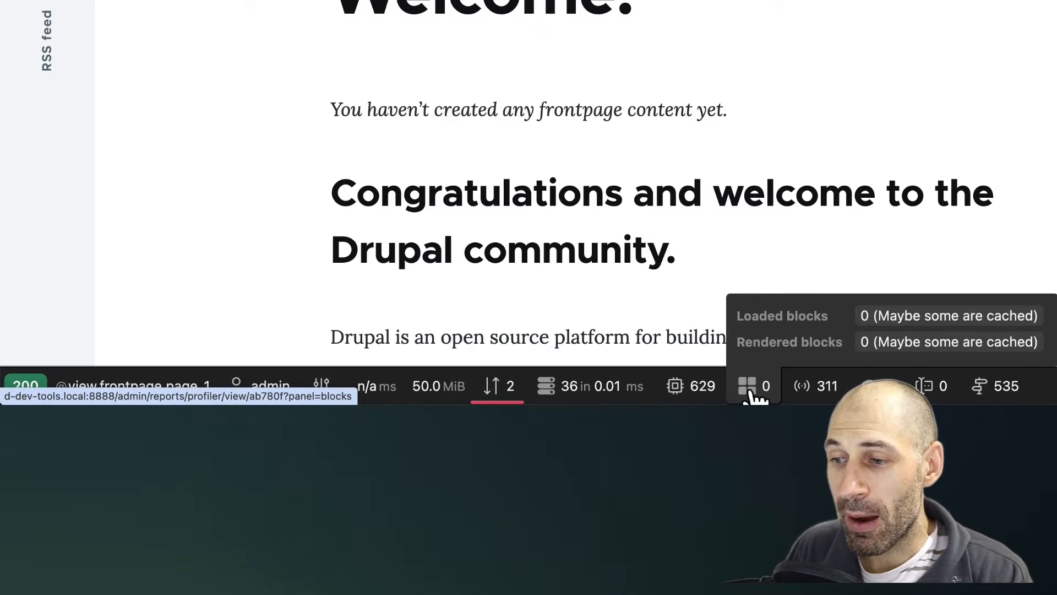
mouse_move(816, 386)
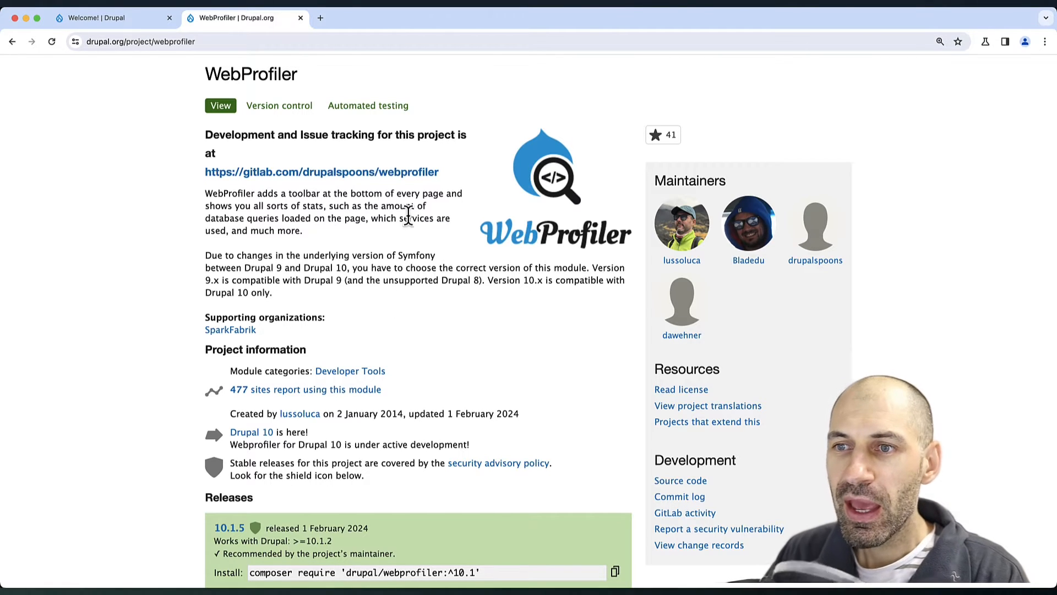
Scroll the WebProfiler project page toward its Releases section and composer require command.
scroll(down, 3)
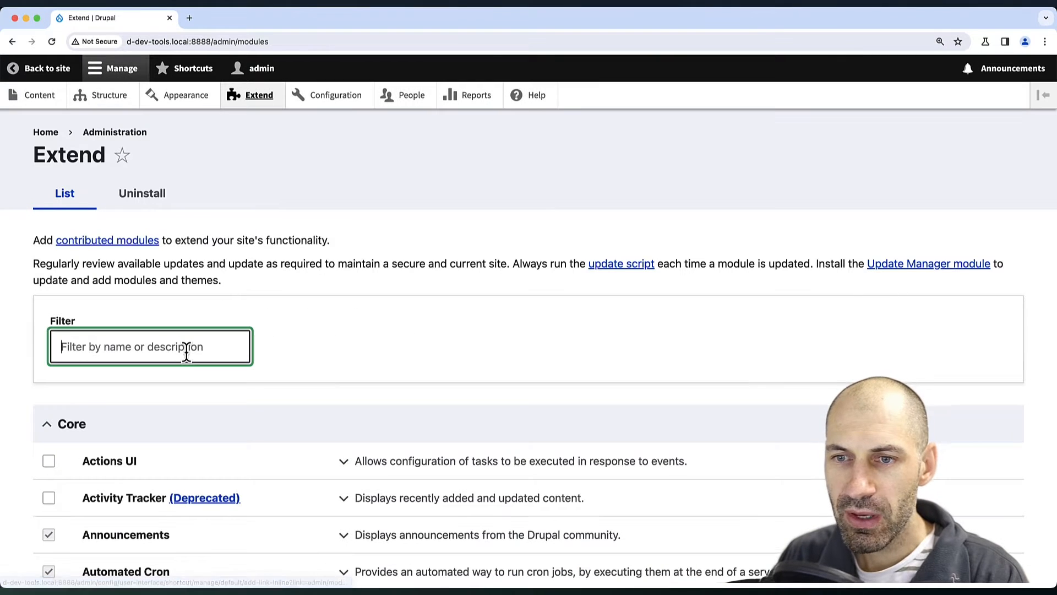
Filter Extend for 'webp', install WebProfiler, and accept enabling Devel and Tracer too.
text(webprofiler)
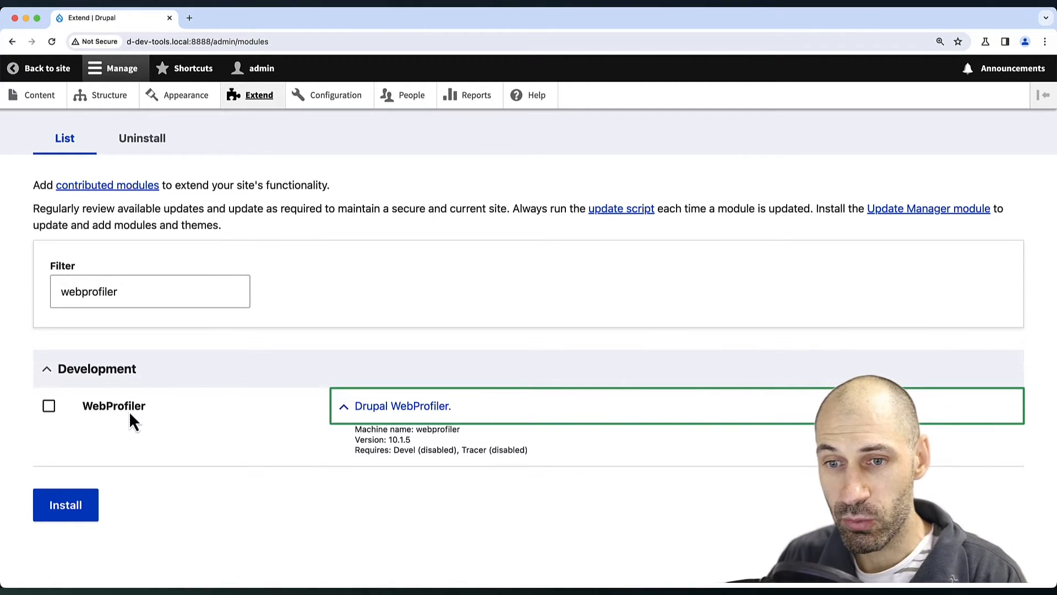
click(66, 505)
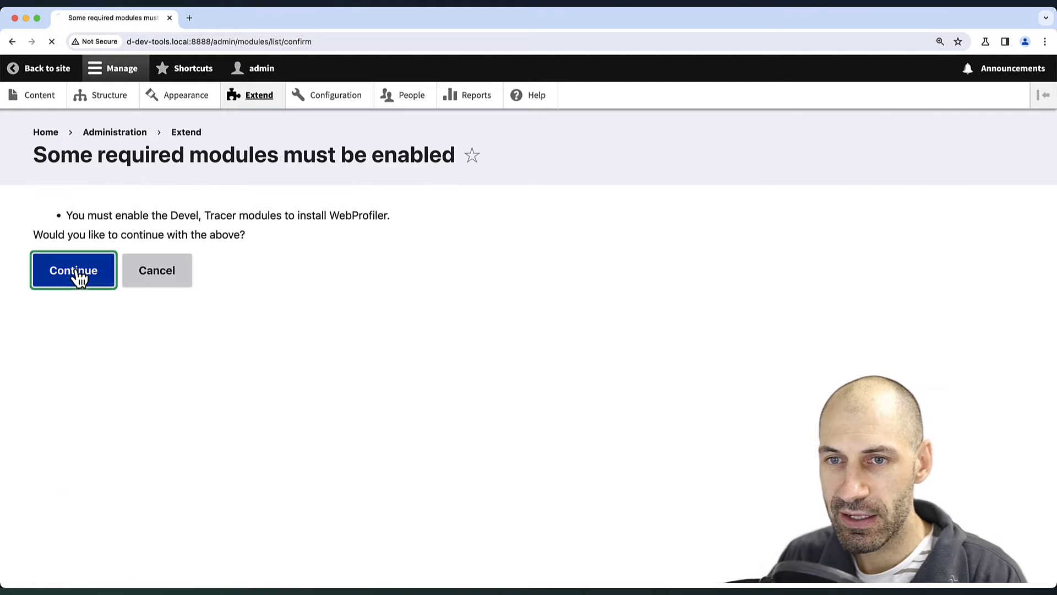
click(72, 269)
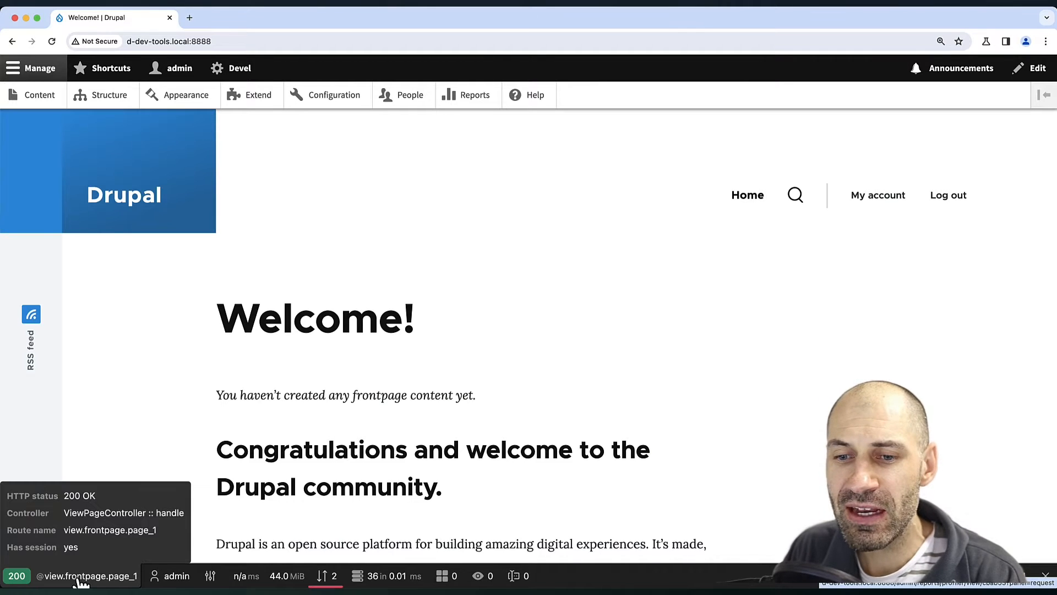
Open the front-page profile and view the request's access check and headers.
click(86, 574)
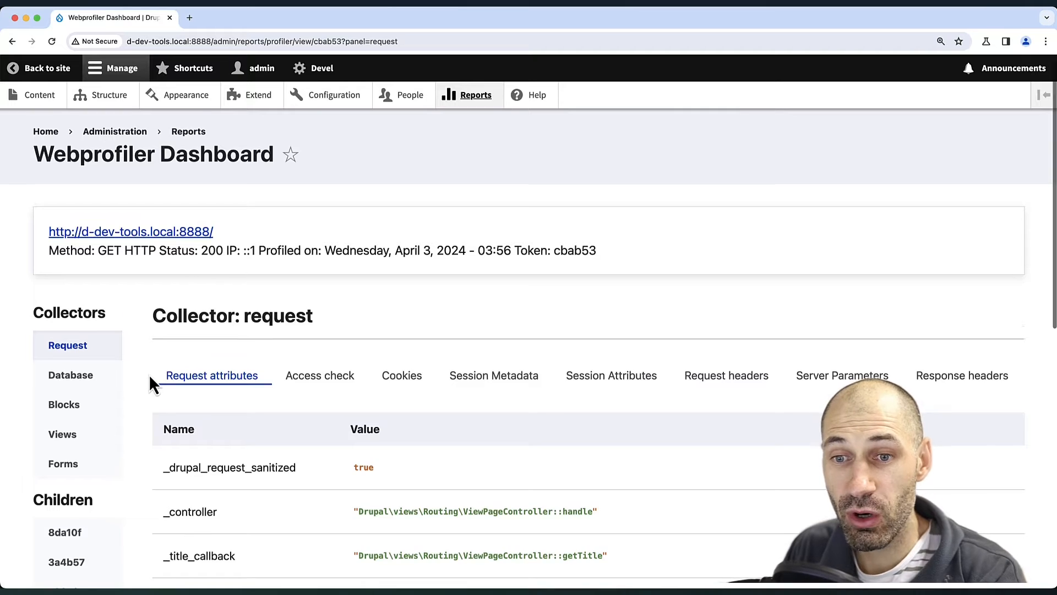
scroll(down, 3)
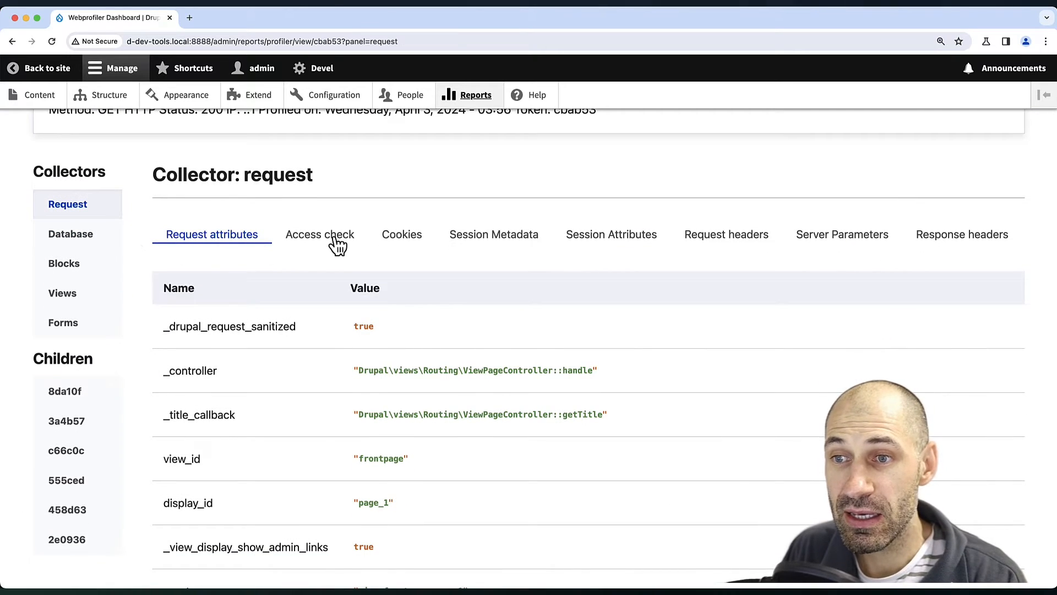
click(319, 234)
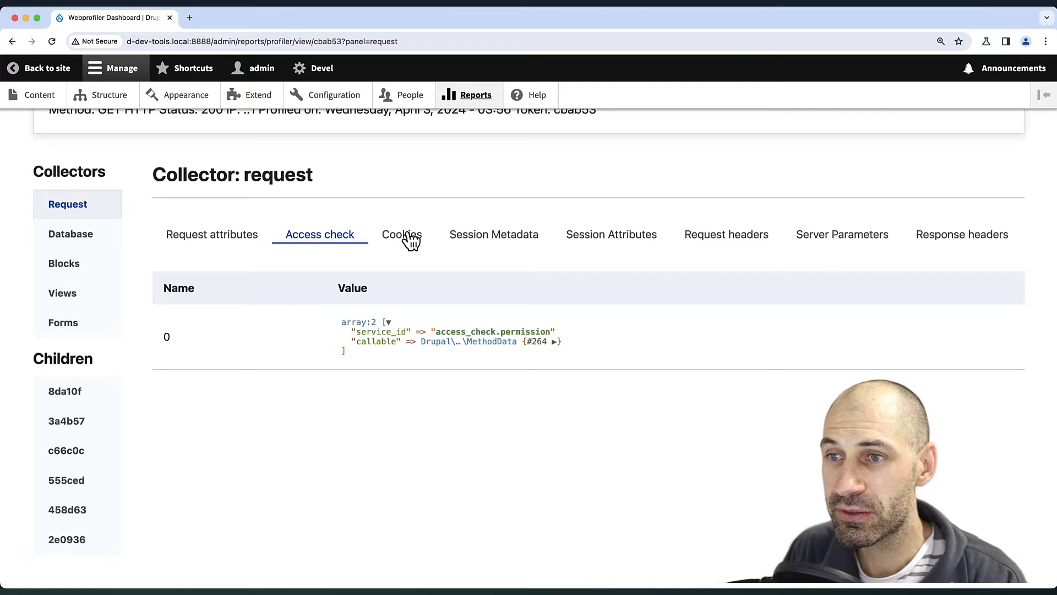
click(726, 234)
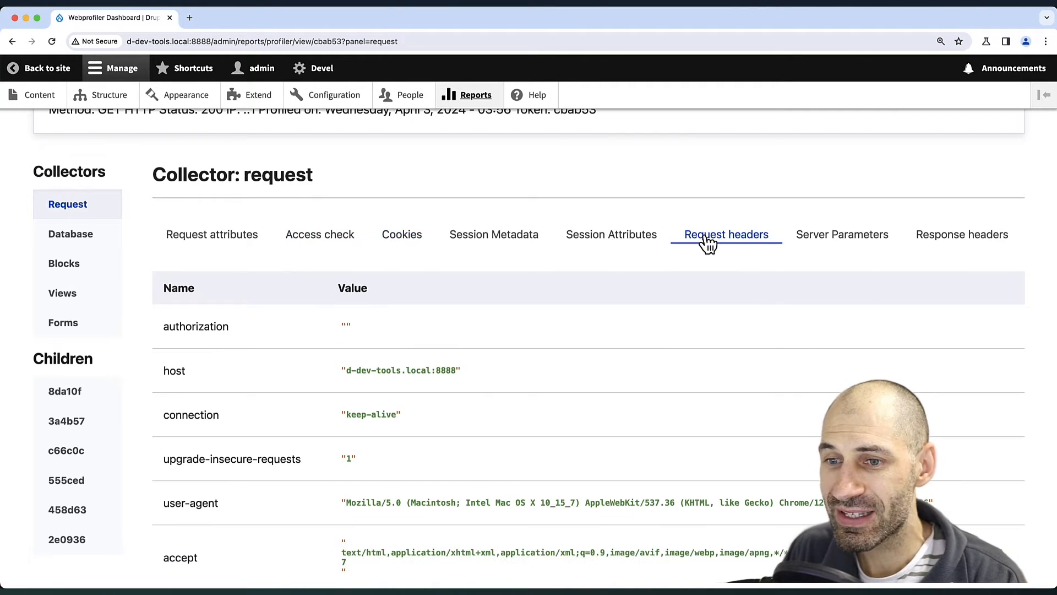
Show the Database queries and swap placeholders for real values in the session query.
click(70, 234)
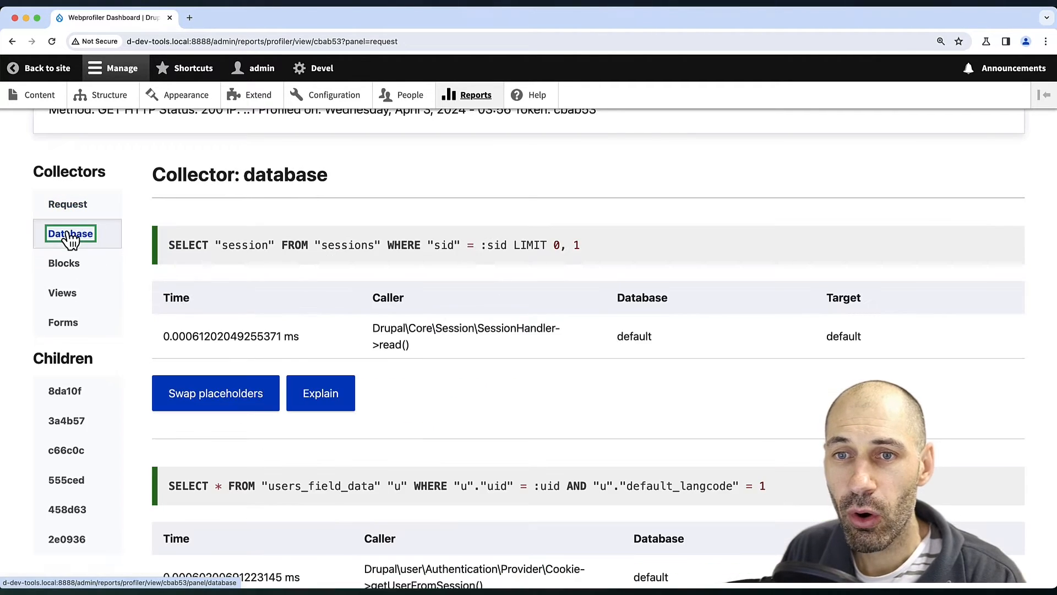
mouse_move(134, 266)
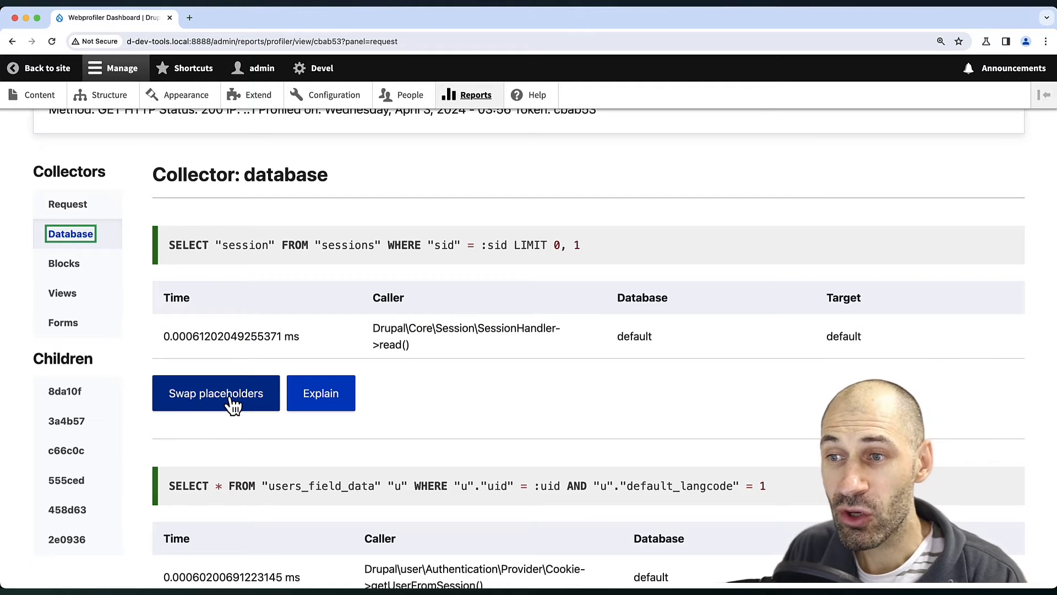
click(216, 393)
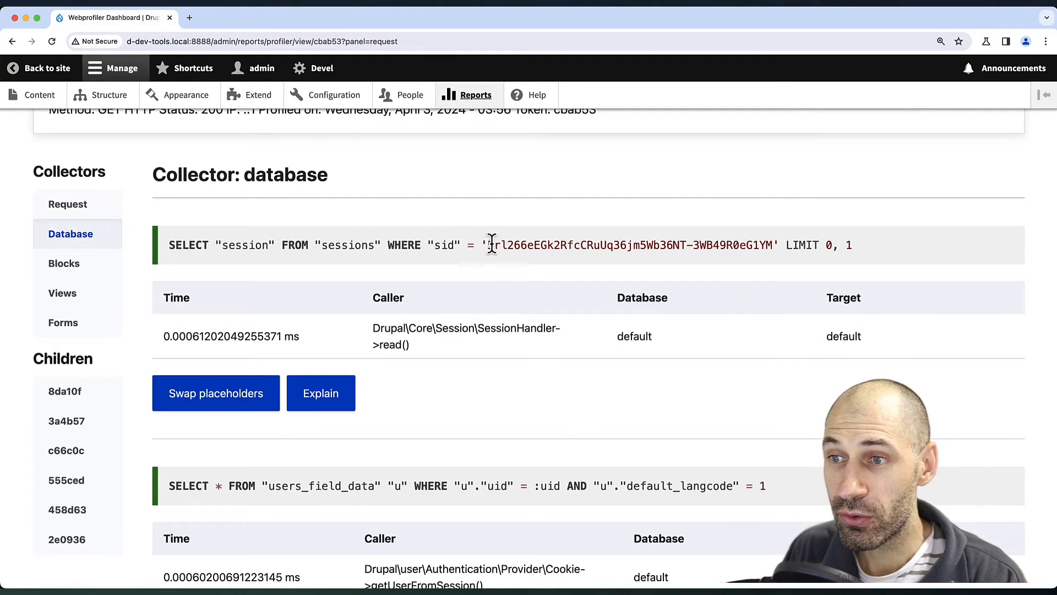
drag(486, 244, 776, 244)
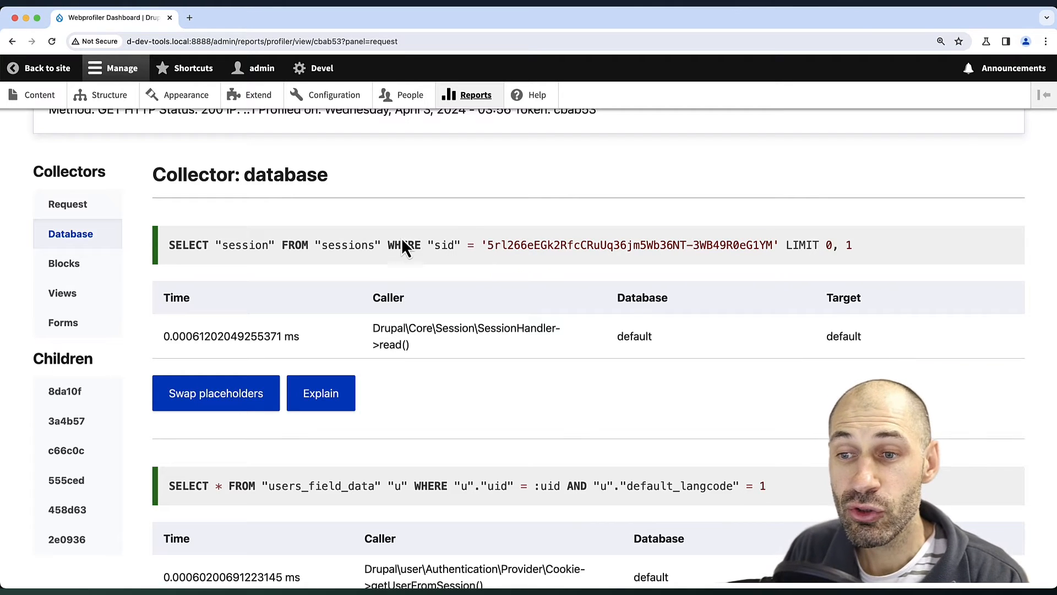
Review the Blocks, Views and Forms collector data.
click(64, 263)
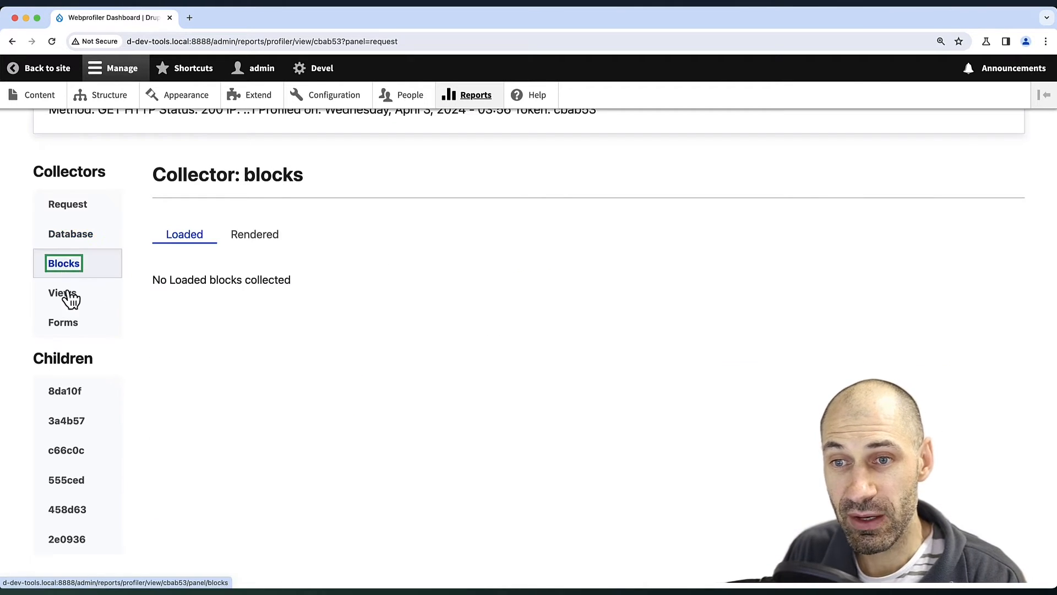
click(63, 292)
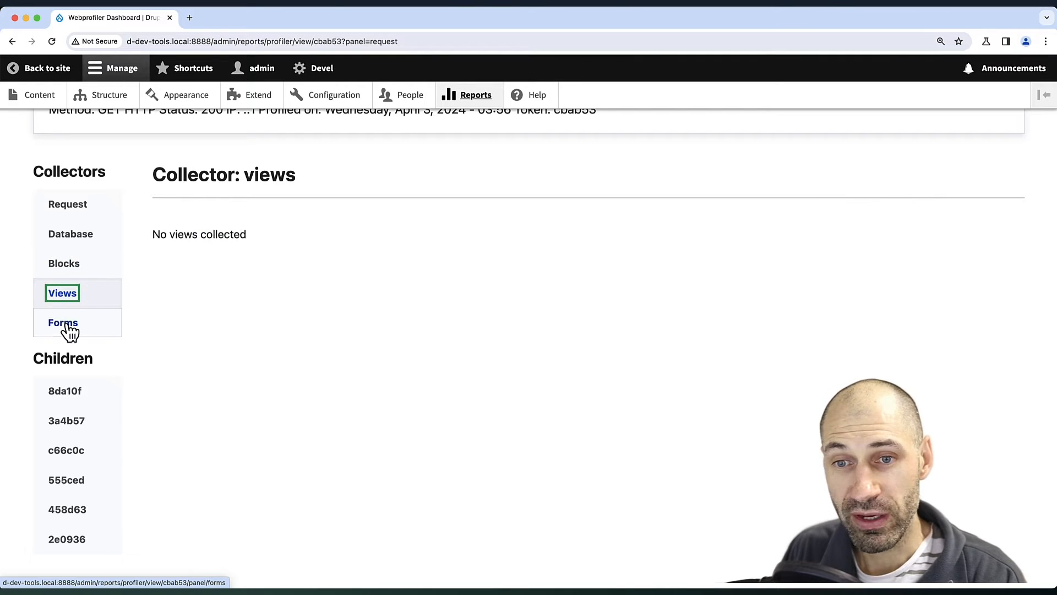
click(63, 322)
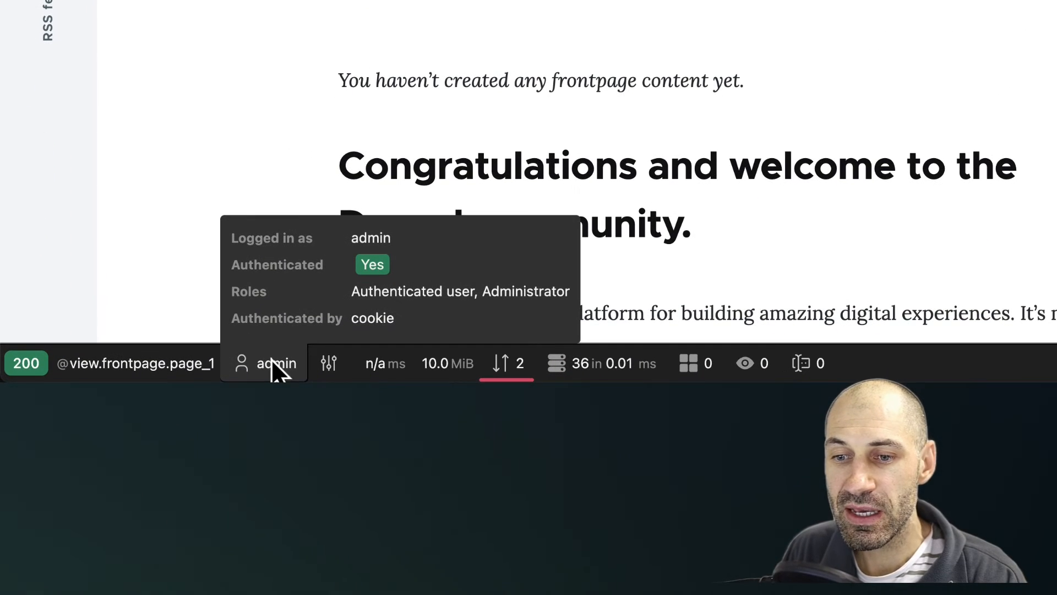
mouse_move(270, 375)
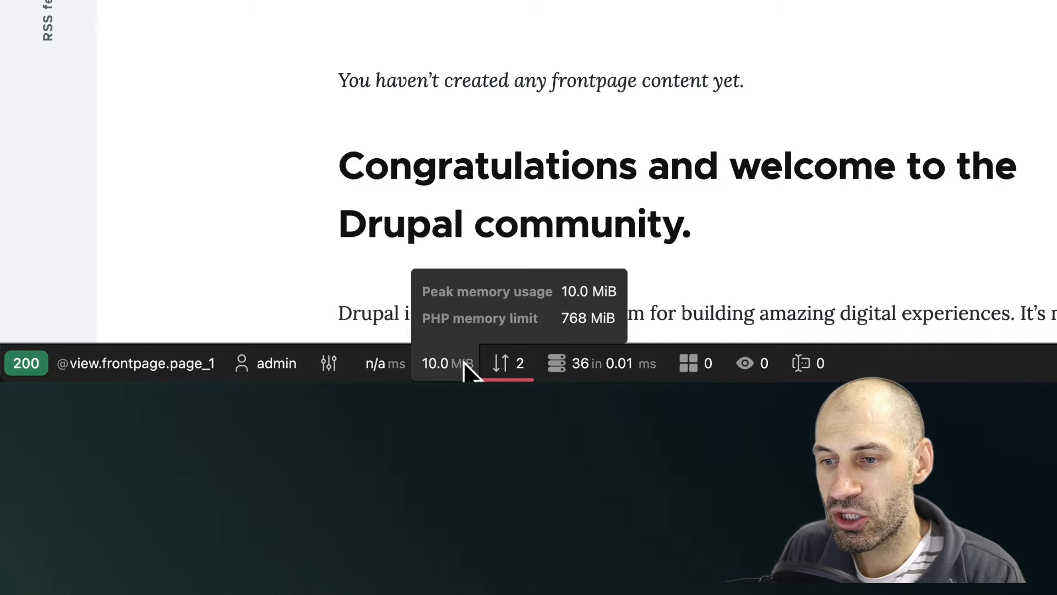
mouse_move(602, 363)
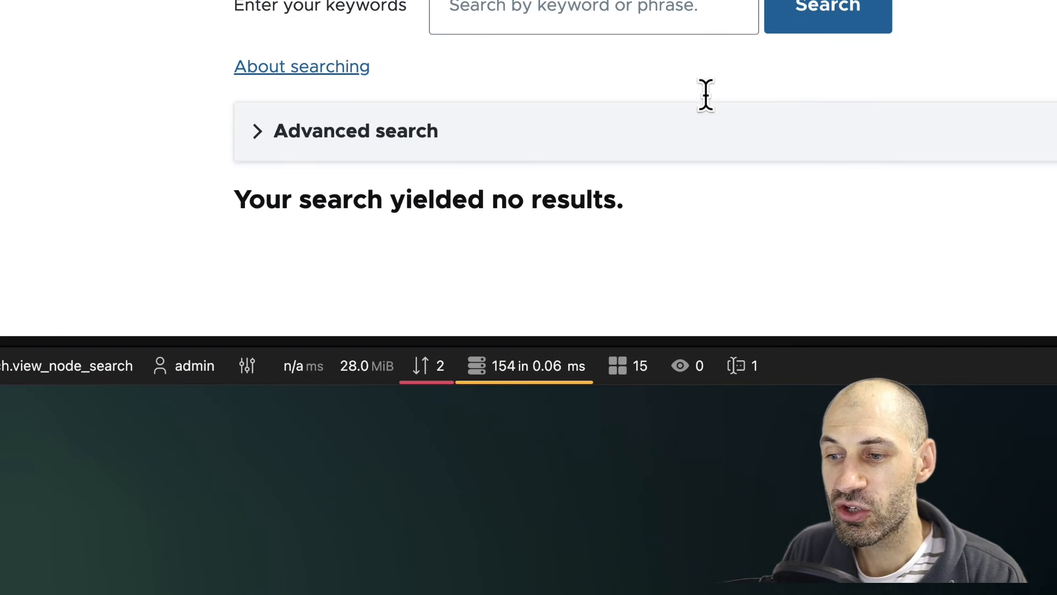
mouse_move(741, 365)
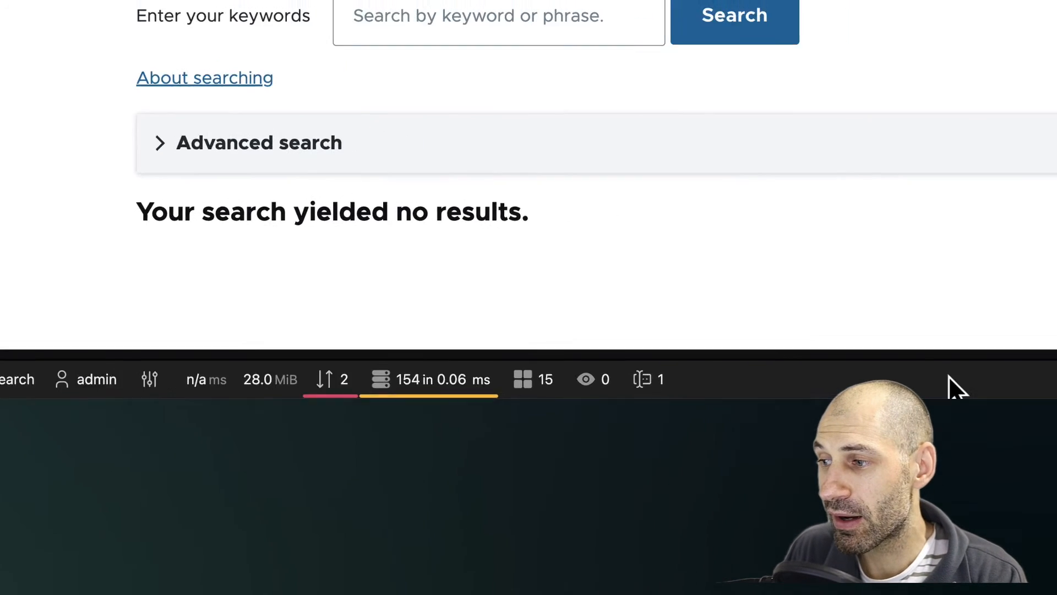
Show the toolbar popup with PHP 8.1.17 and Drupal 10.2.4 environment details.
click(667, 490)
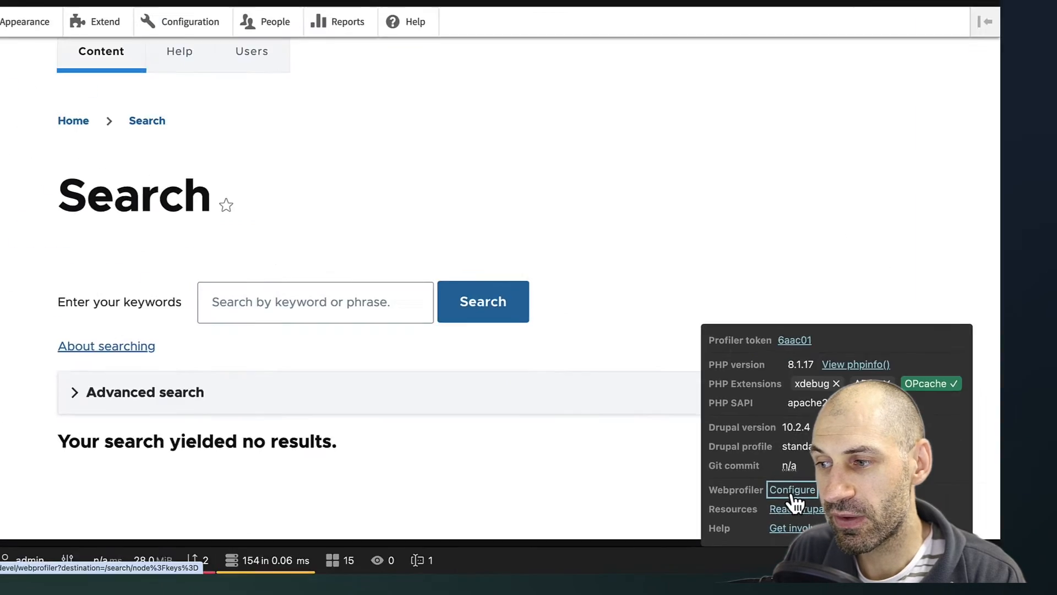
In WebProfiler settings, enable the Events, Routing and Services toolbar items and save.
click(792, 489)
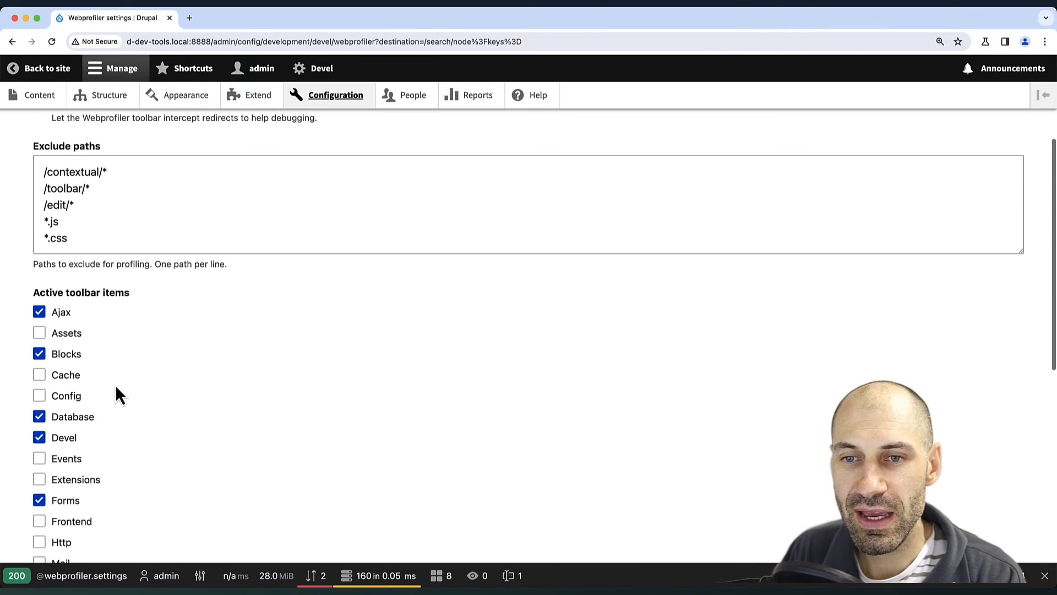
scroll(down, 3)
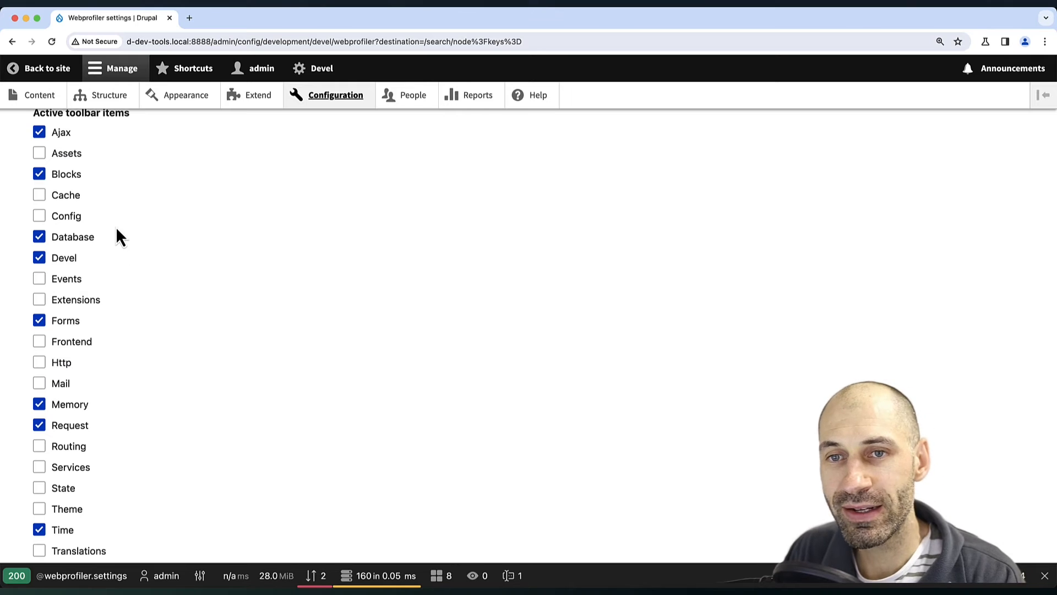
mouse_move(139, 261)
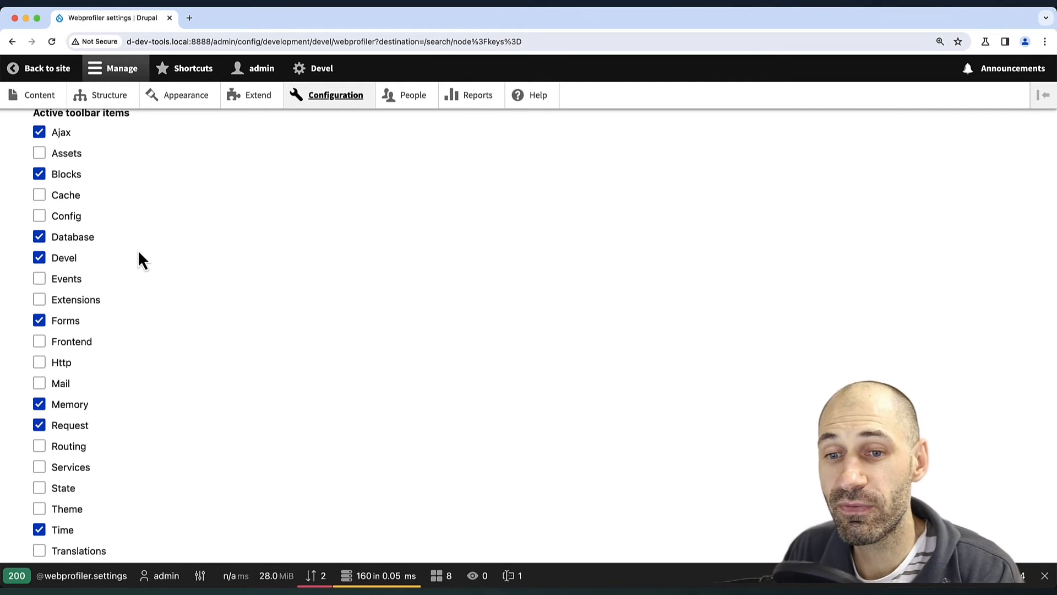
scroll(down, 3)
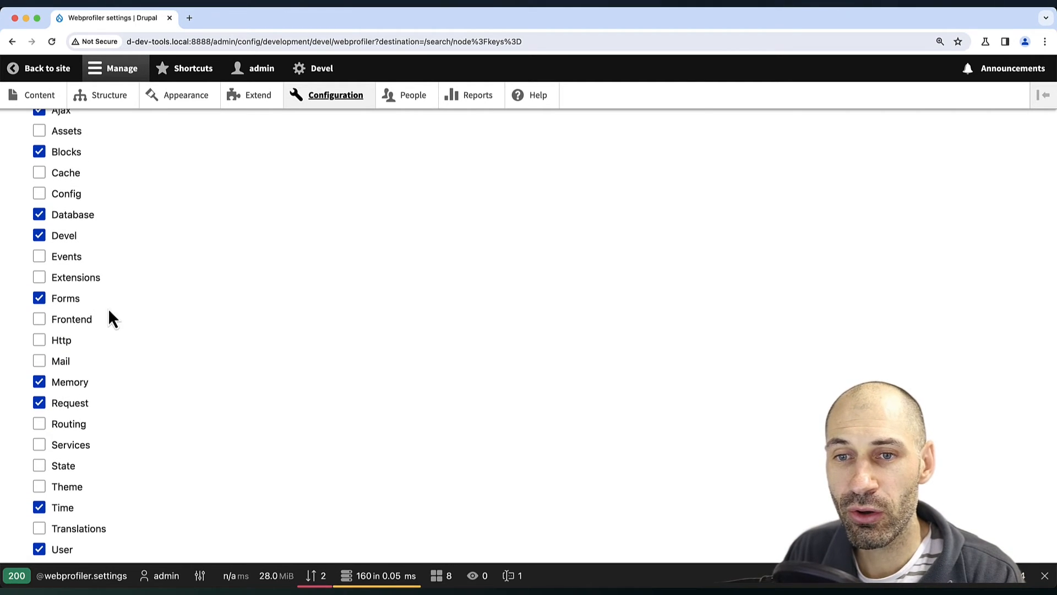
click(39, 424)
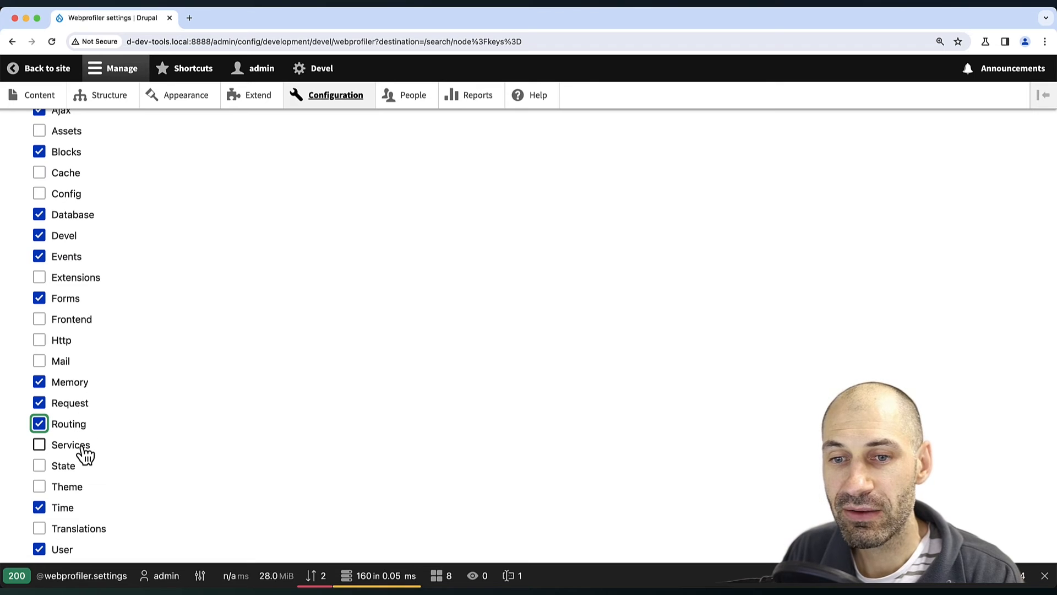
click(39, 444)
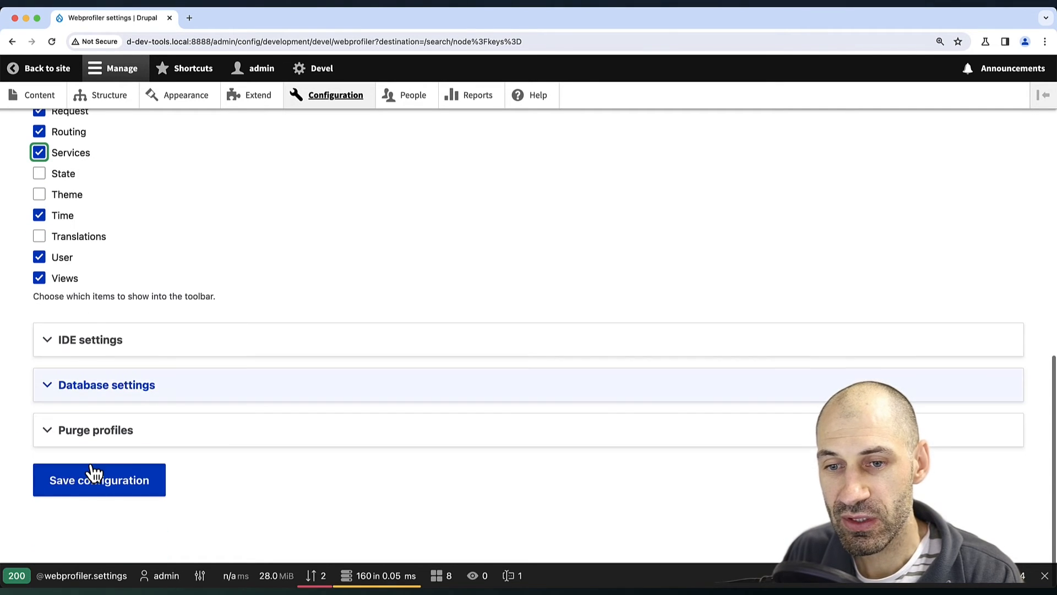
click(99, 480)
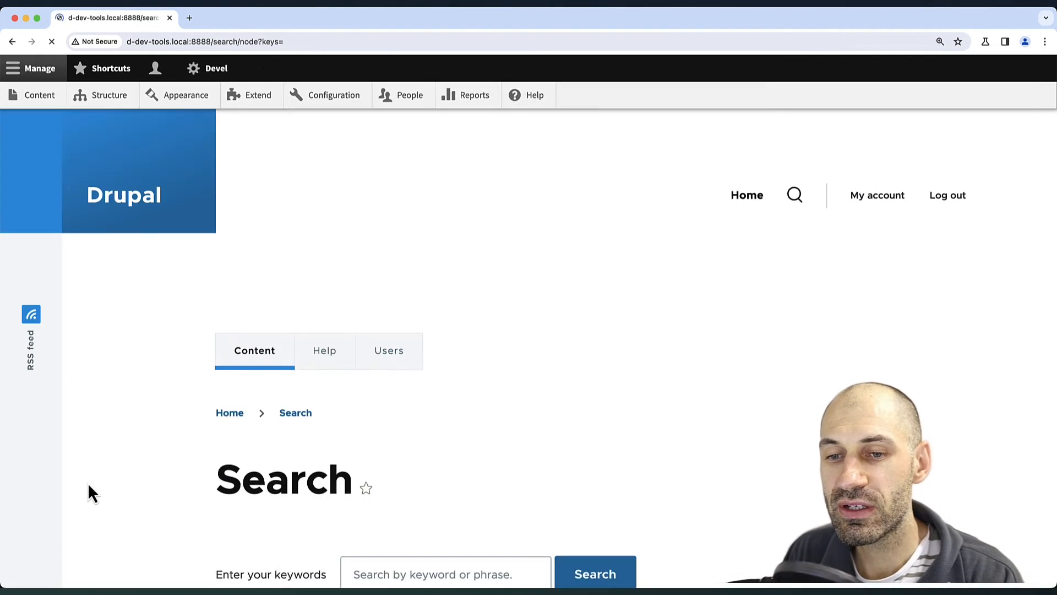
Open the search request's profile and view its Services, Events and Routing collectors.
click(594, 573)
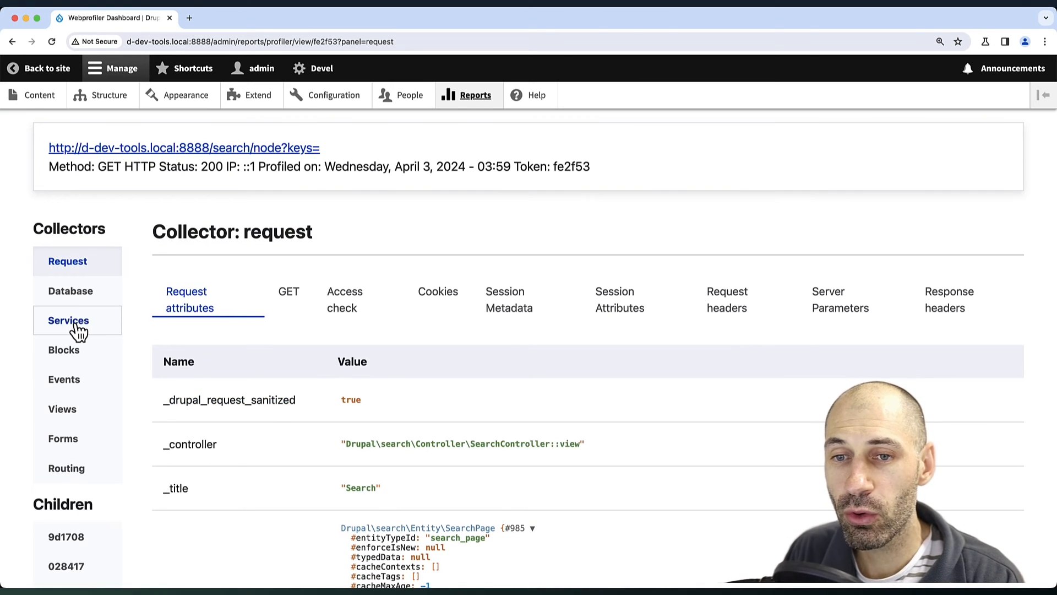
click(69, 320)
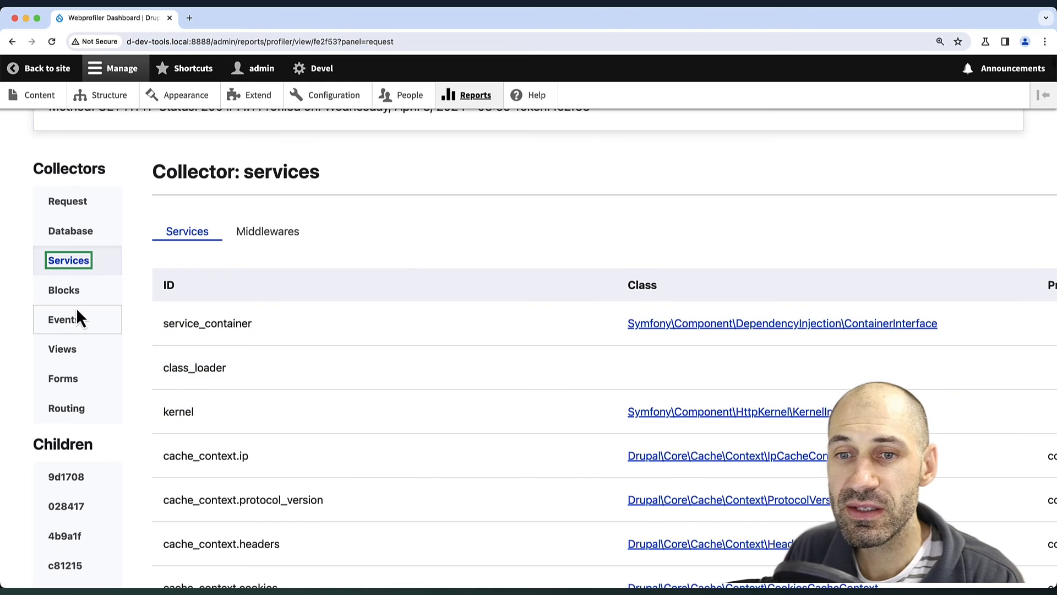
click(63, 319)
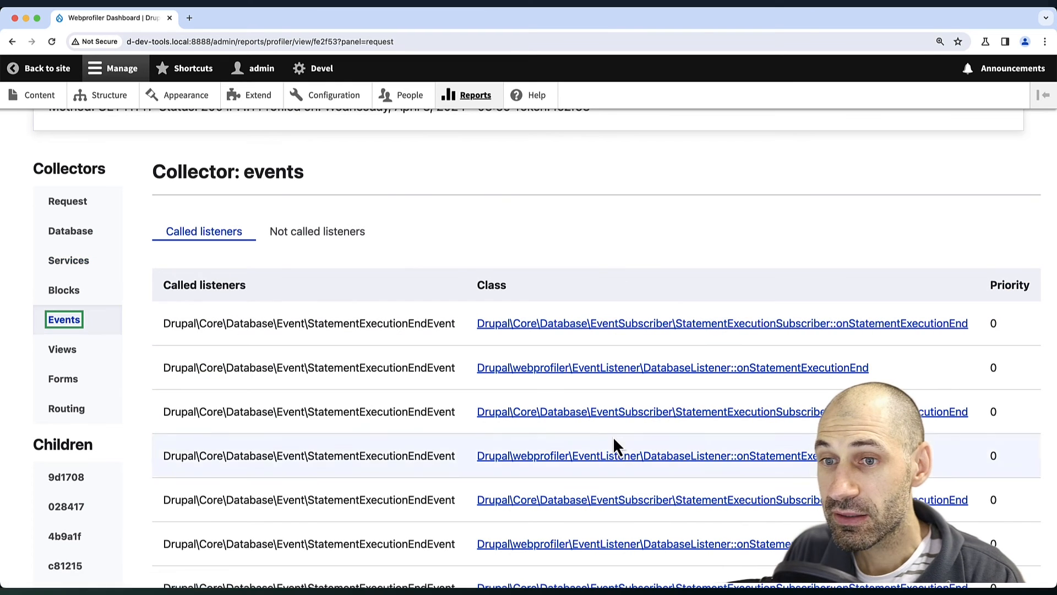
mouse_move(66, 408)
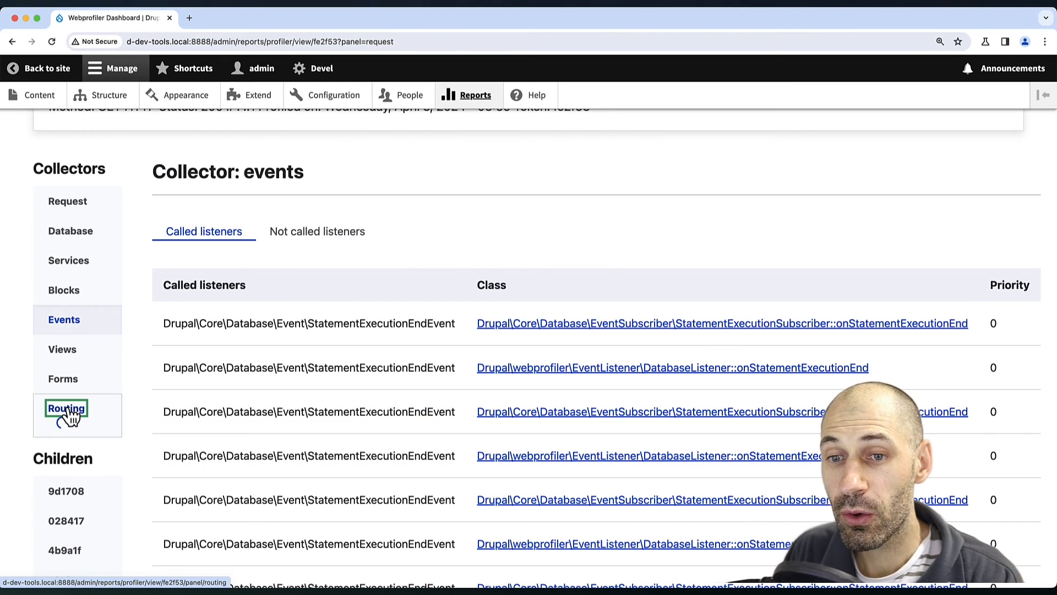
click(66, 408)
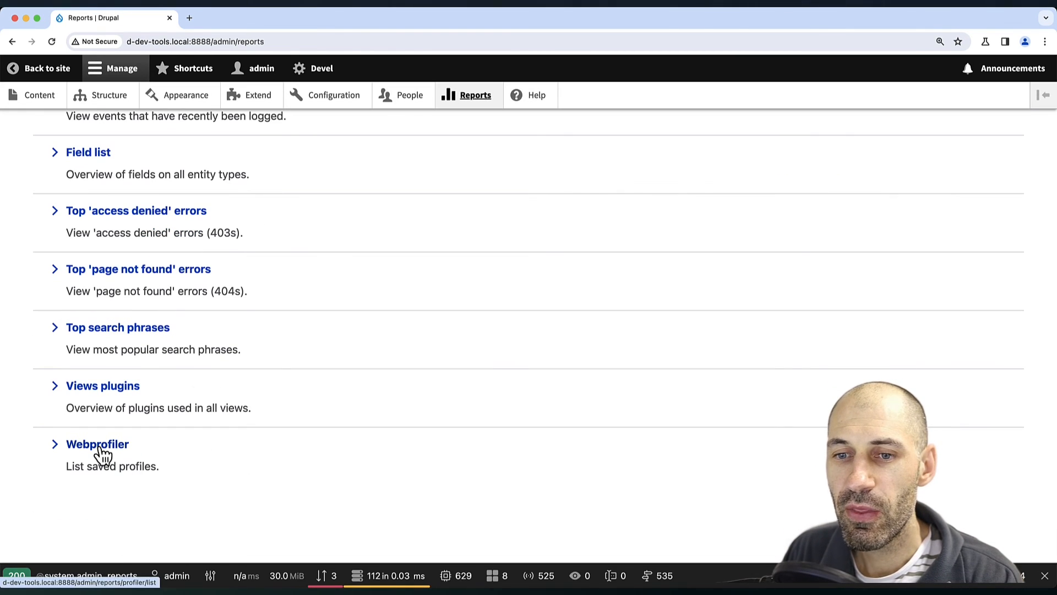
Open Webprofiler (List saved profiles) and scroll through the recorded request tokens.
click(97, 444)
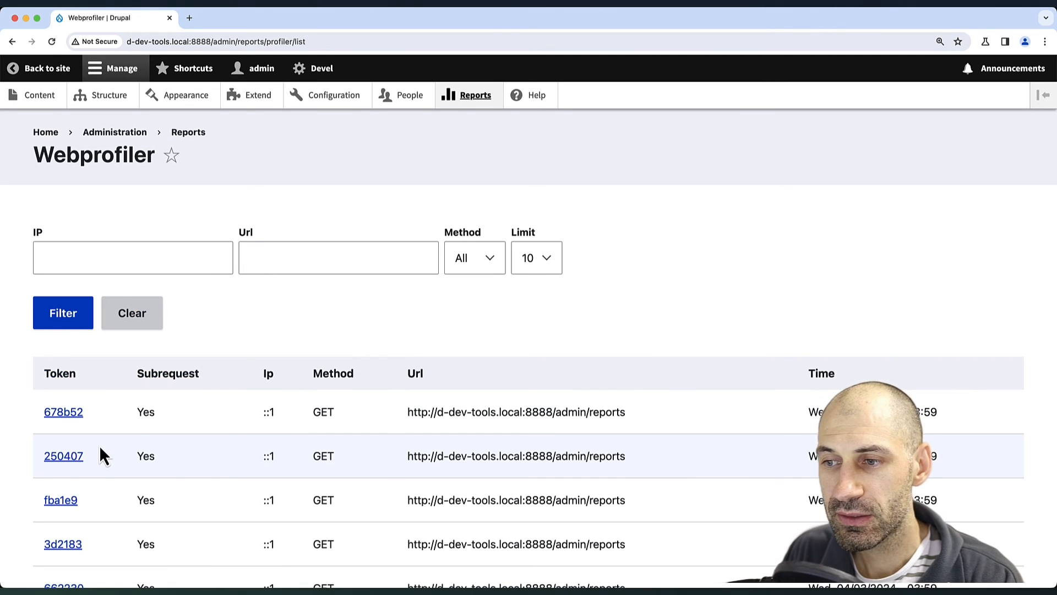
scroll(down, 3)
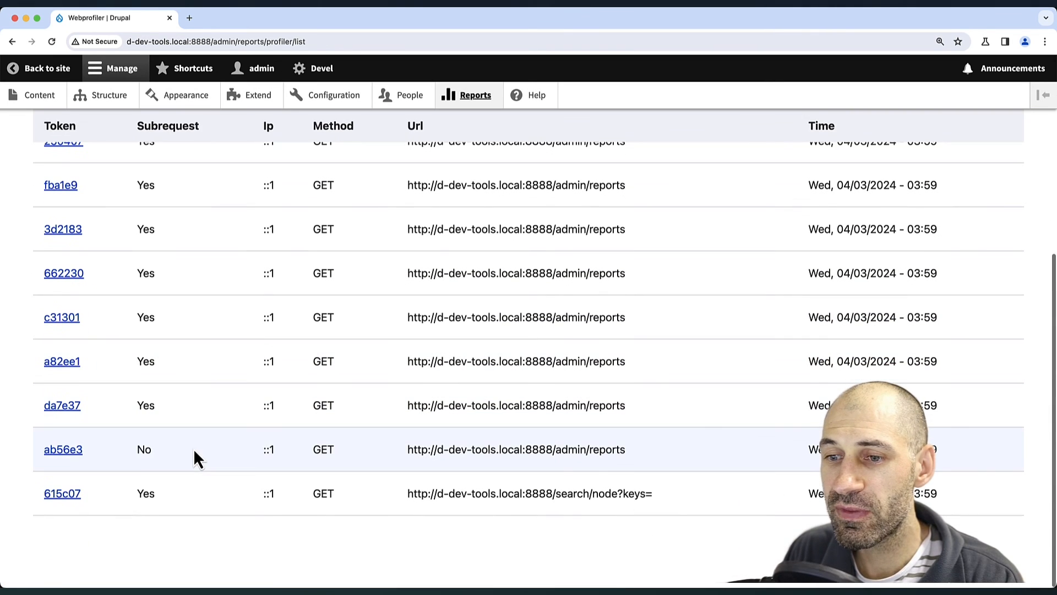